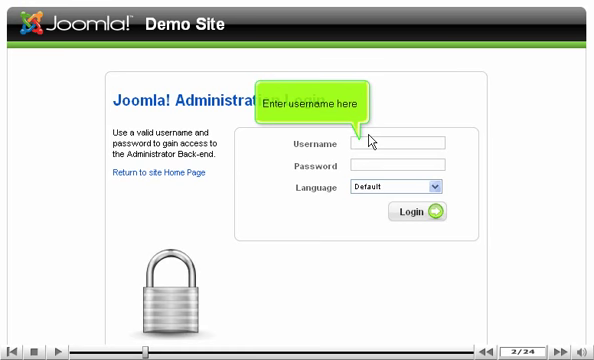
# - Log in to the Joomla back end as 'joomlause' with the password
pyautogui.write('joomlauser')
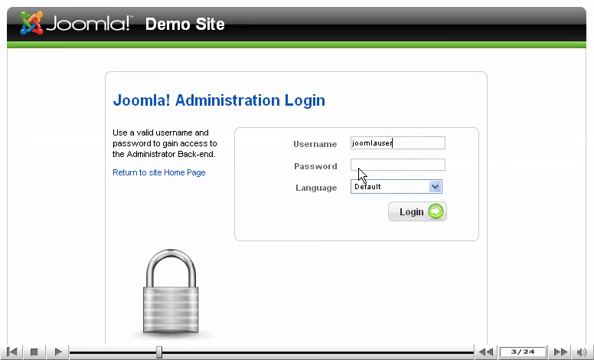
pyautogui.write('password')
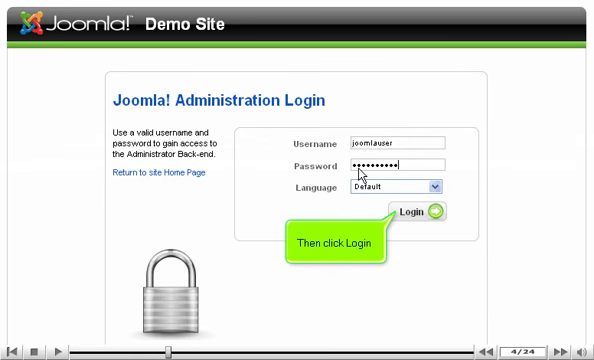
pyautogui.click(436, 214)
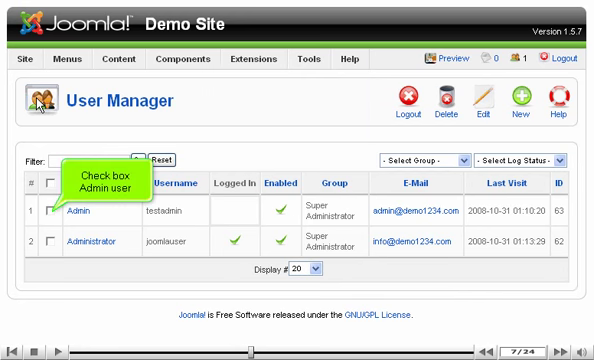
# - Move the Admin user from Super Administrator into the Registered group and apply the change
pyautogui.click(52, 216)
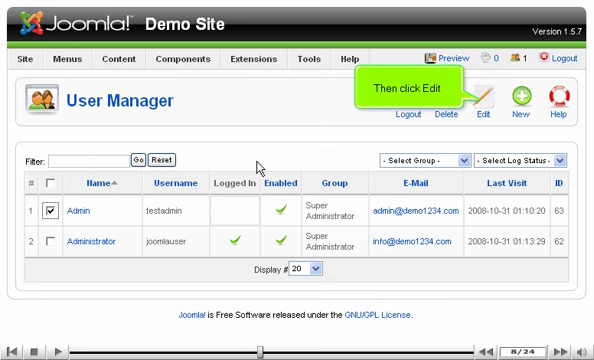
pyautogui.click(484, 104)
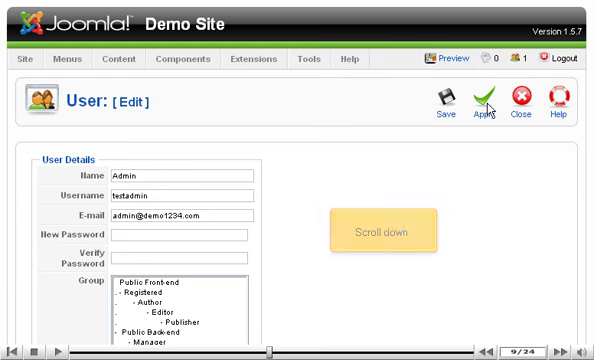
pyautogui.scroll(-3)
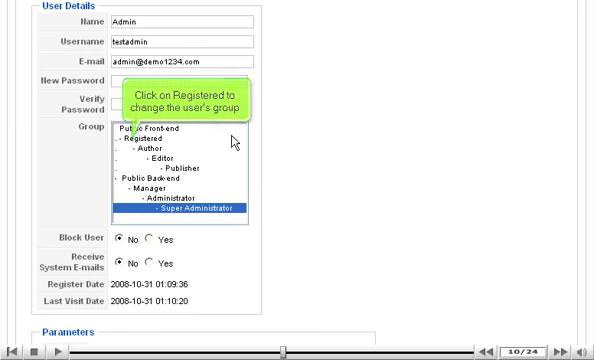
pyautogui.click(146, 136)
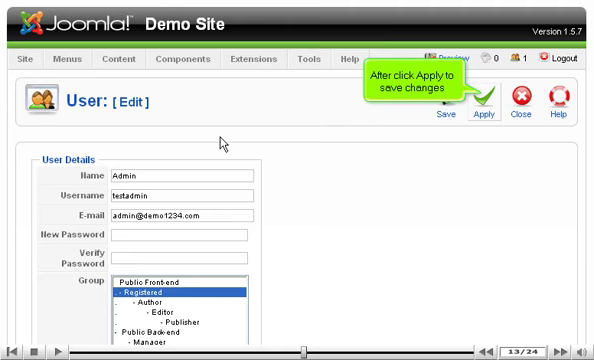
pyautogui.click(476, 110)
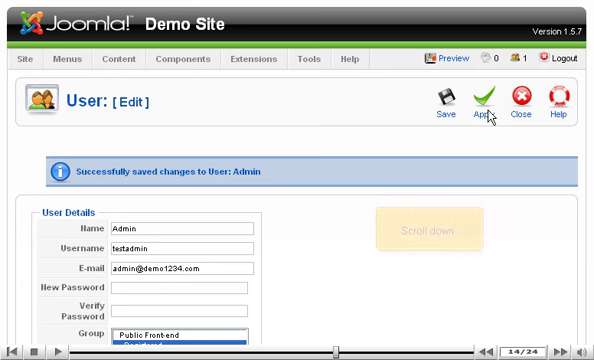
# - Set Block User to Yes for the Admin account and apply it
pyautogui.scroll(-3)
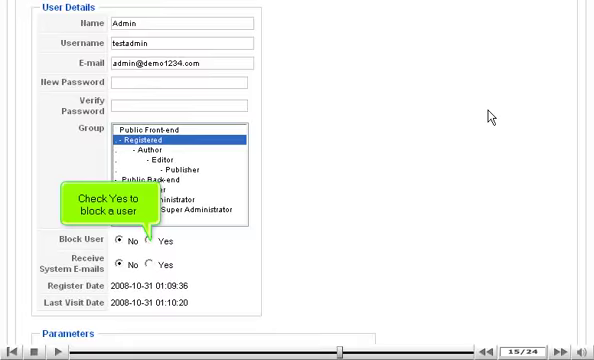
pyautogui.moveTo(424, 140)
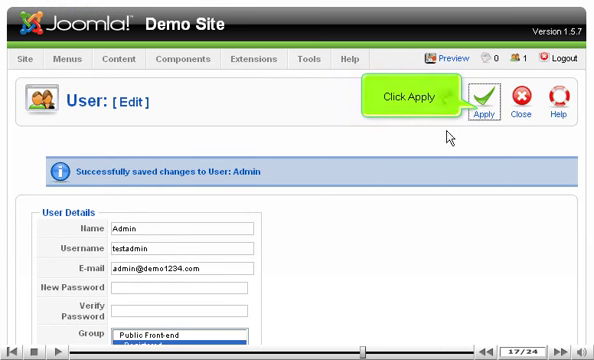
pyautogui.click(484, 112)
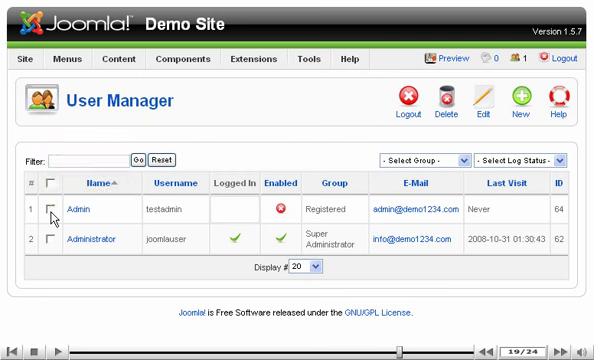
# - Delete the blocked Admin user, leaving only the Administrator Super Administrator
pyautogui.click(52, 216)
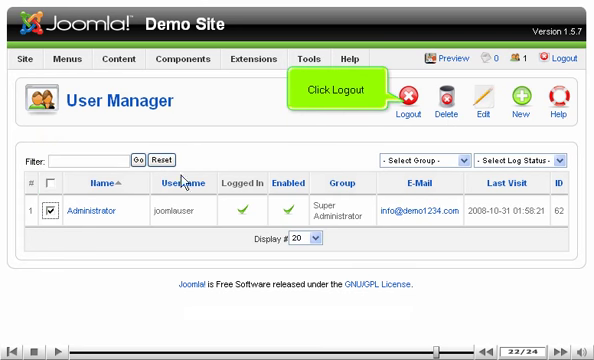
# - Log out of the administration back end to the login page
pyautogui.click(436, 108)
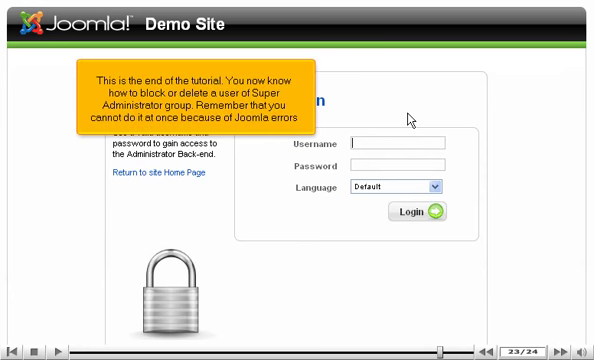